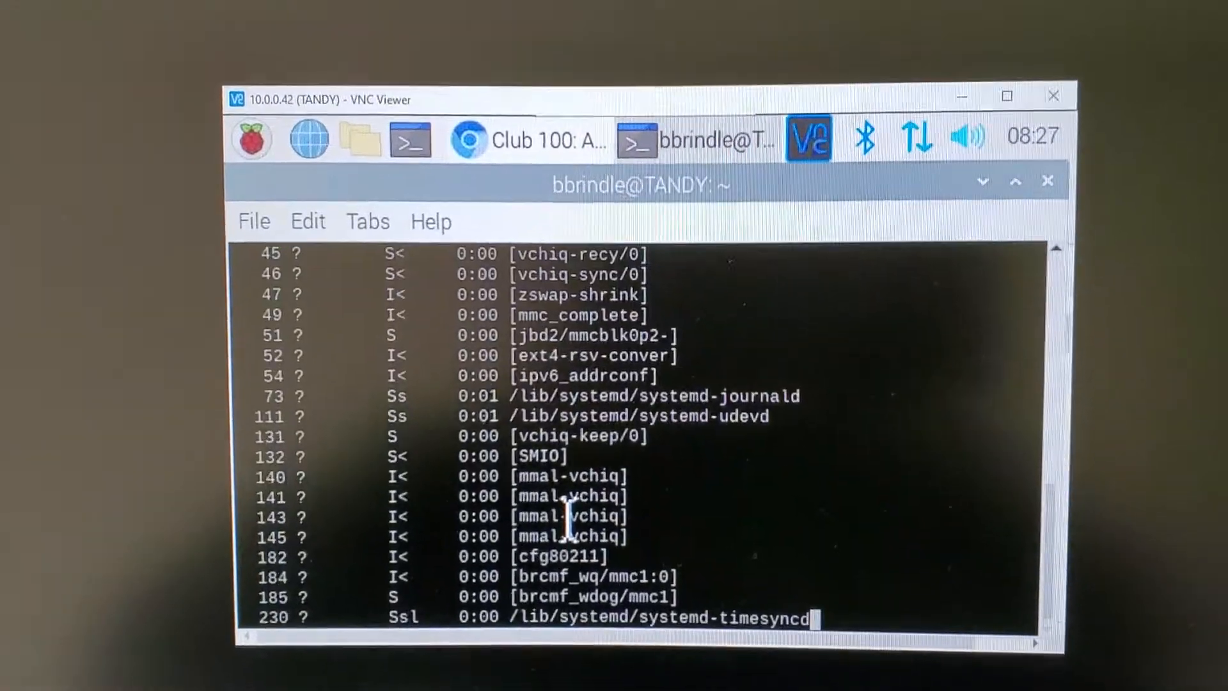
Run ps -ax in LXTerminal and confirm perl keyboard.pl appears in the process list
key("Return")
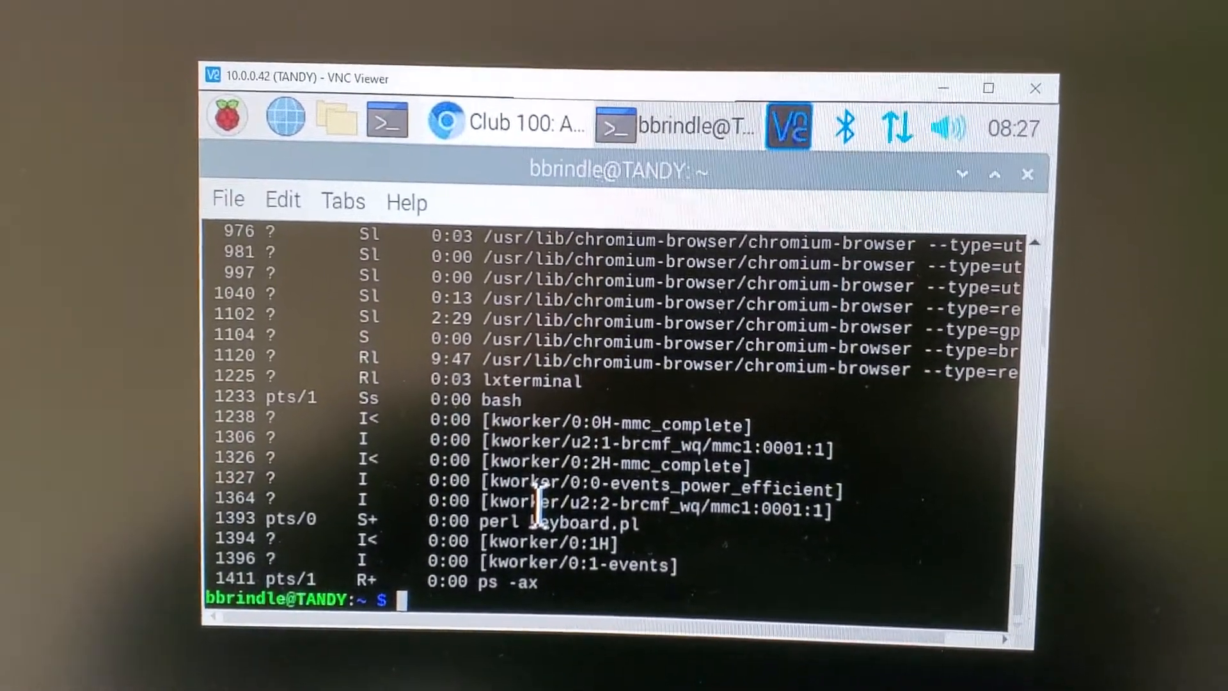